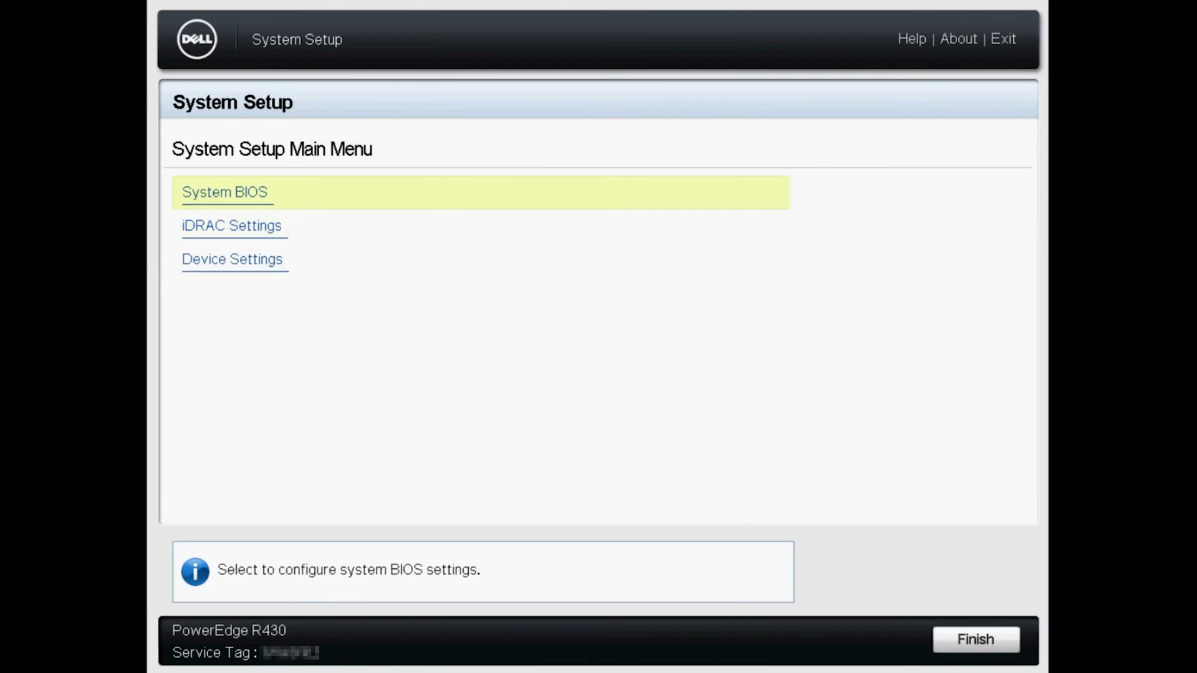
Step: Open iDRAC Settings > Network and scroll to the IPv4 section showing DHCP enabled
{"action": "left_click", "coordinate": [232, 226]}
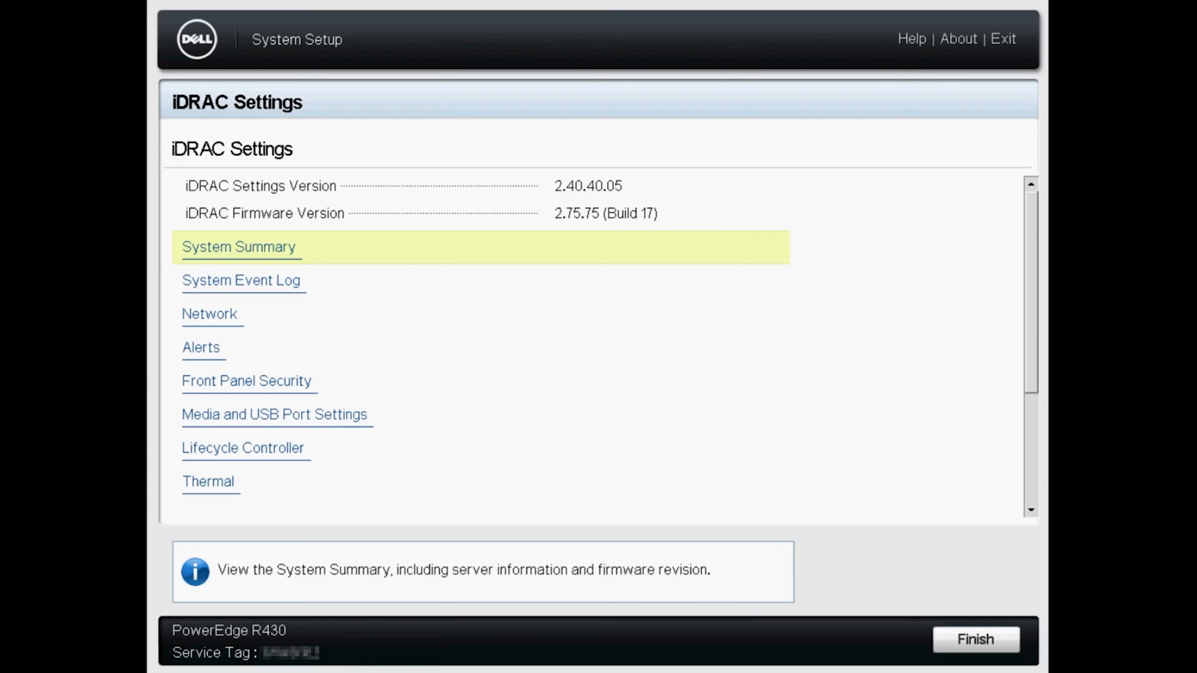
{"action": "left_click", "coordinate": [210, 314]}
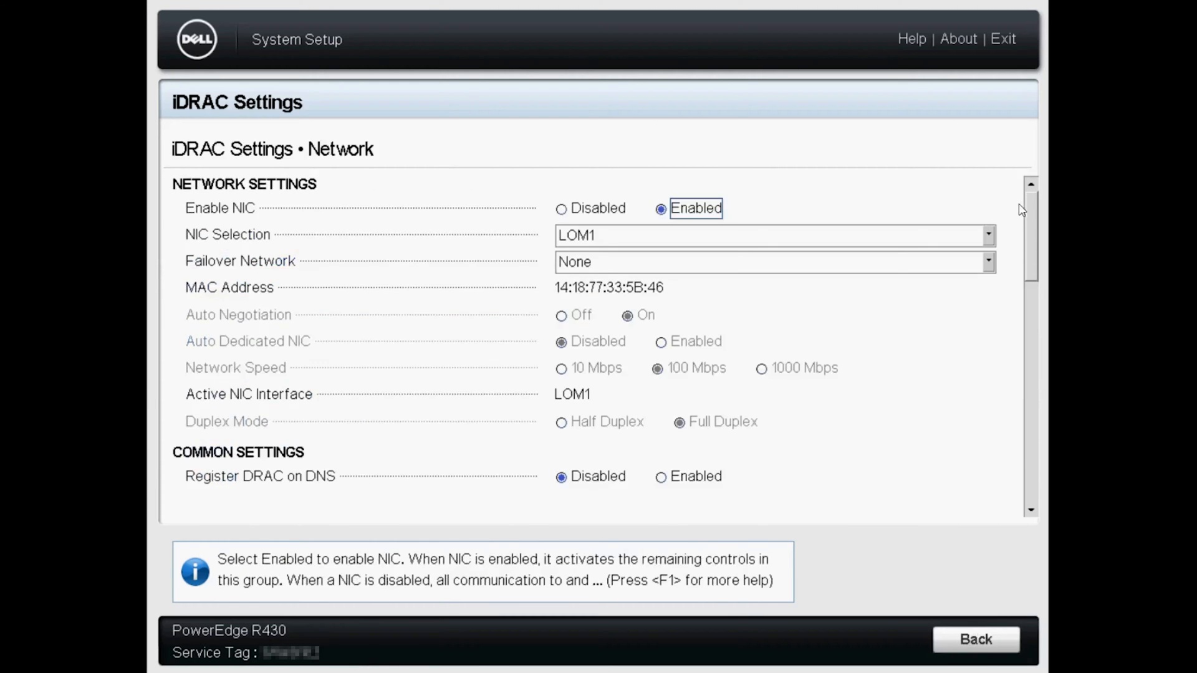
{"action": "scroll", "scroll_direction": "down", "scroll_amount": 3}
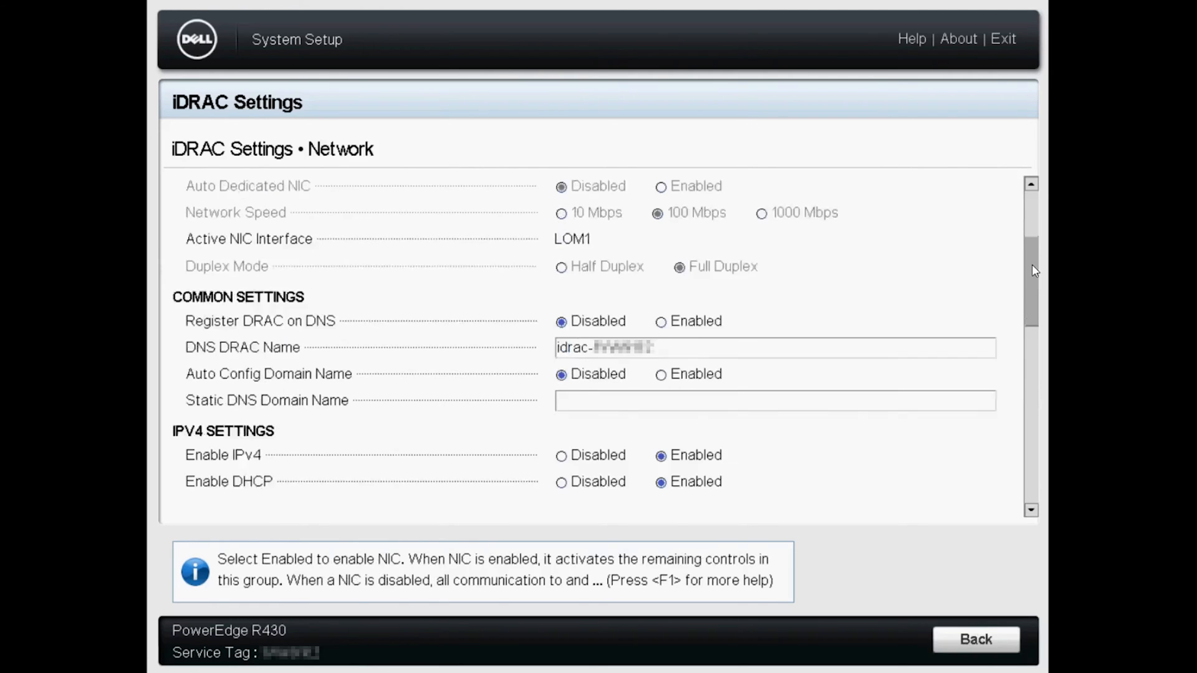
{"action": "scroll", "scroll_direction": "down", "scroll_amount": 3}
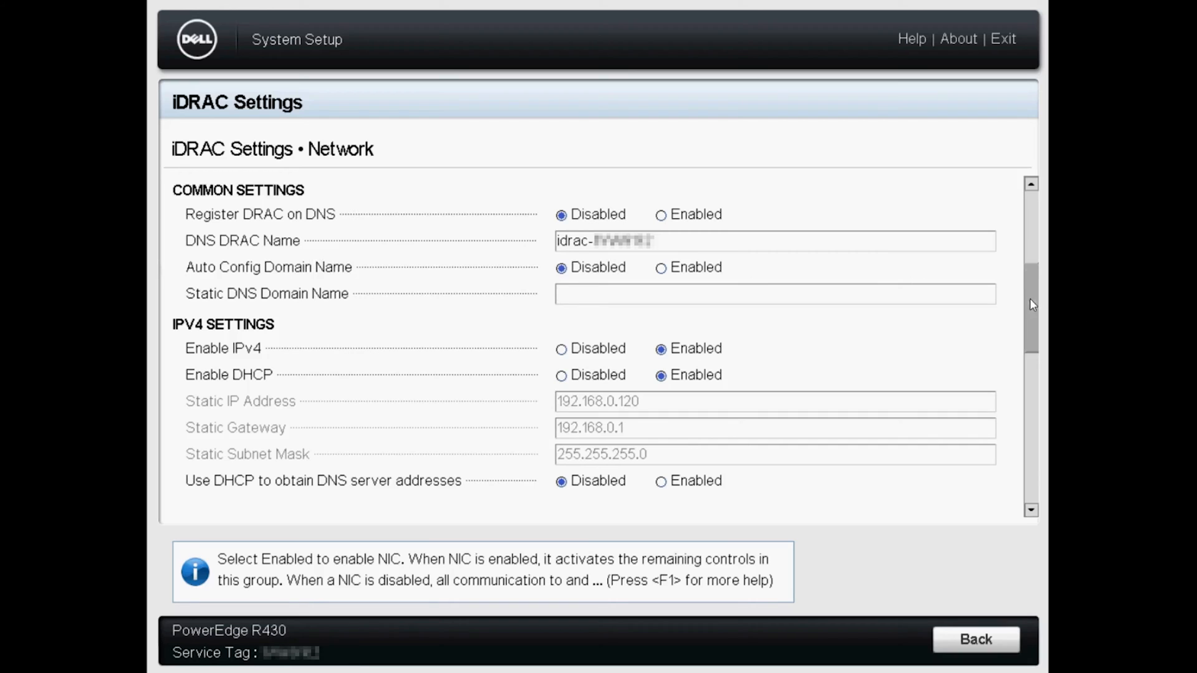
{"action": "scroll", "scroll_direction": "down", "scroll_amount": 3}
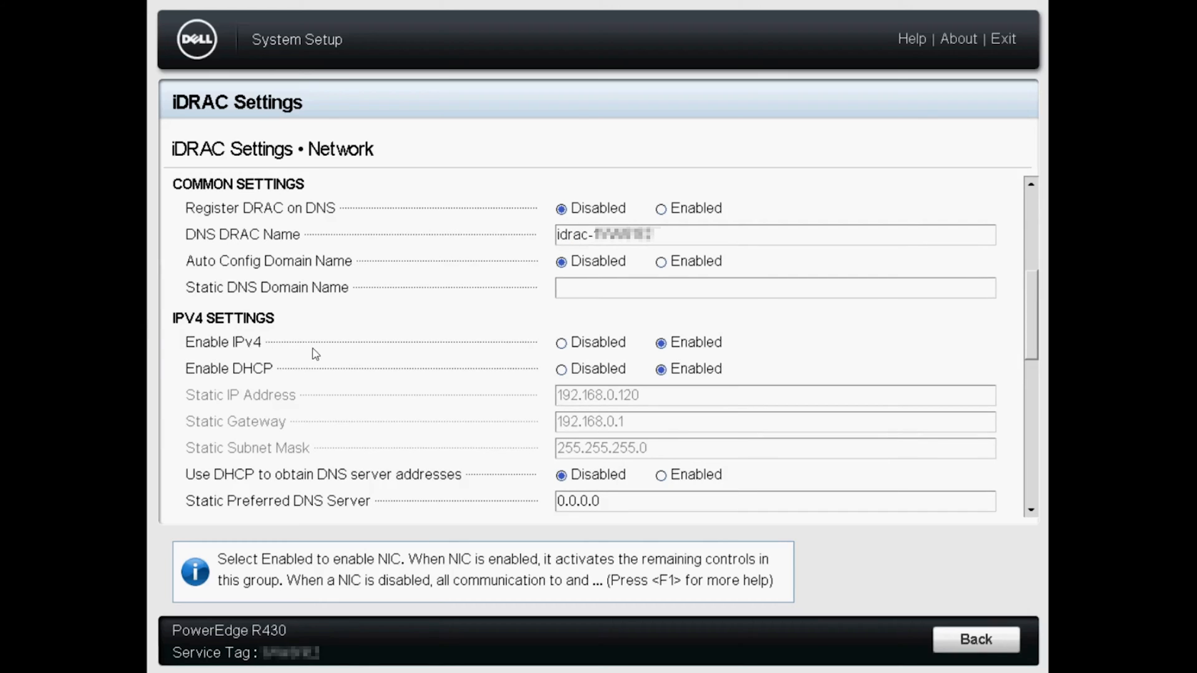
{"action": "mouse_move", "coordinate": [538, 471]}
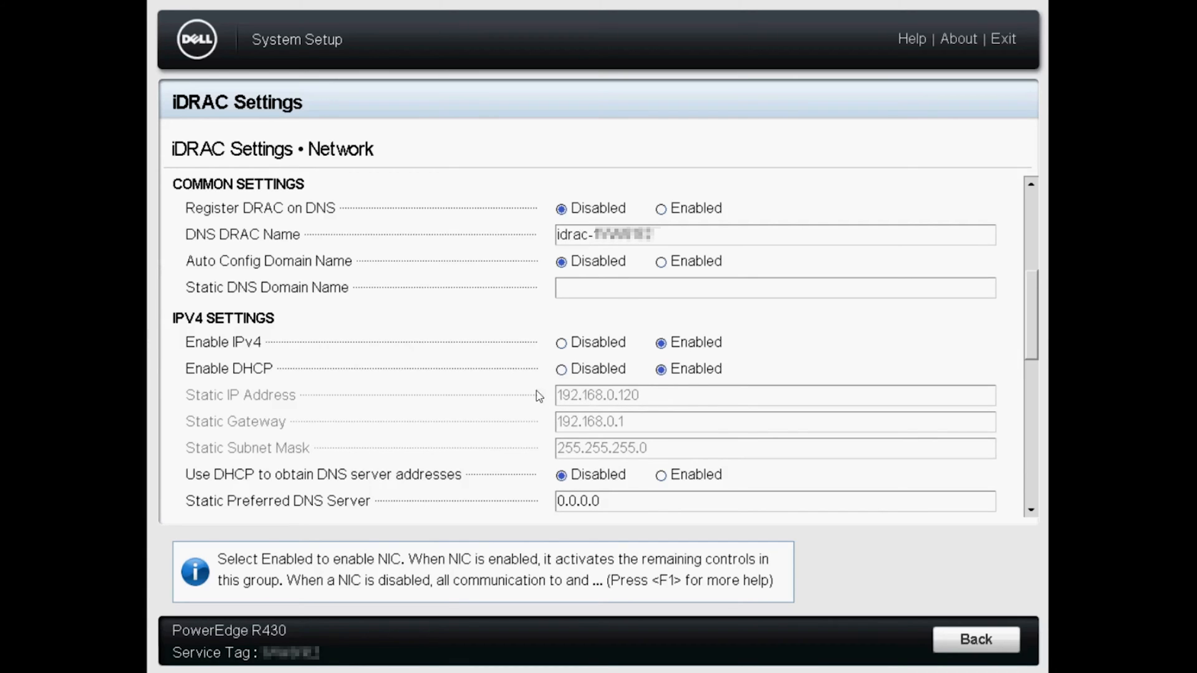
{"action": "mouse_move", "coordinate": [613, 421]}
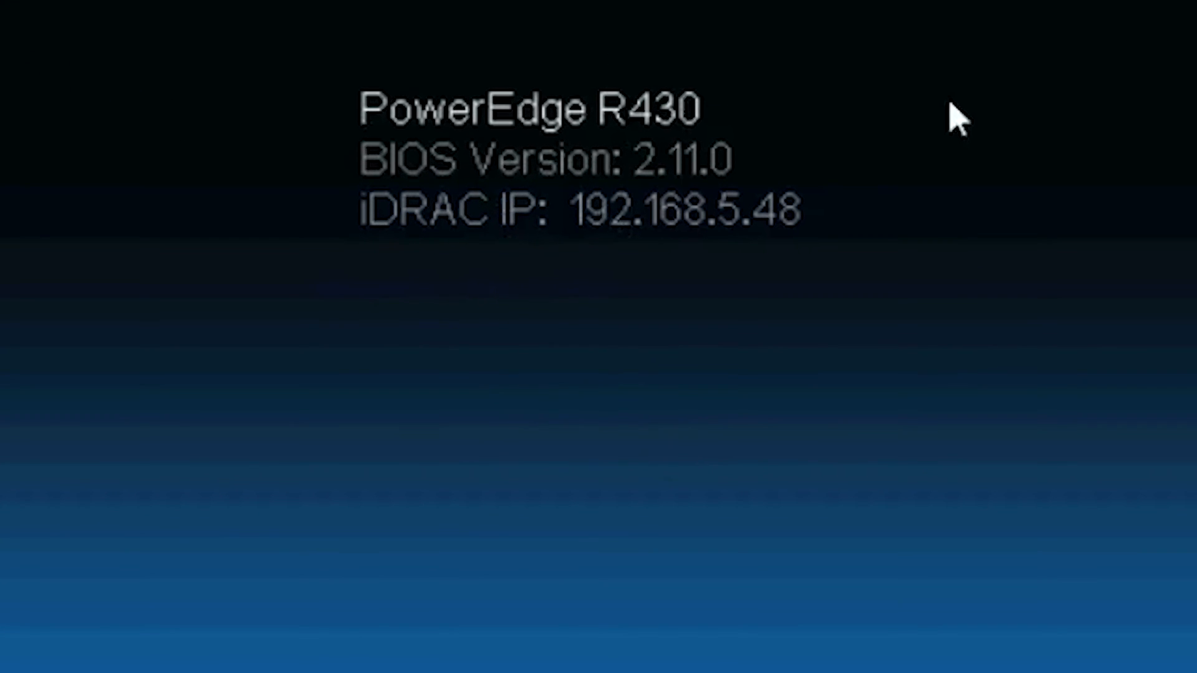
{"action": "mouse_move", "coordinate": [767, 229]}
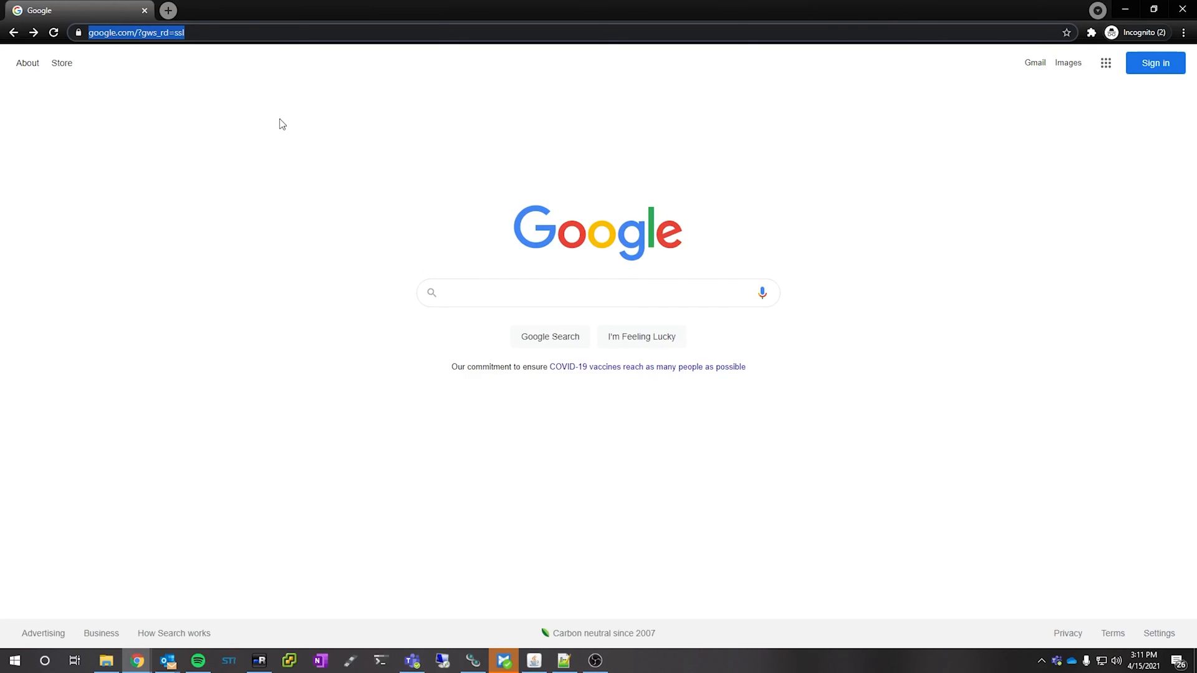
{"action": "type", "text": "192.168.5.48/login.html"}
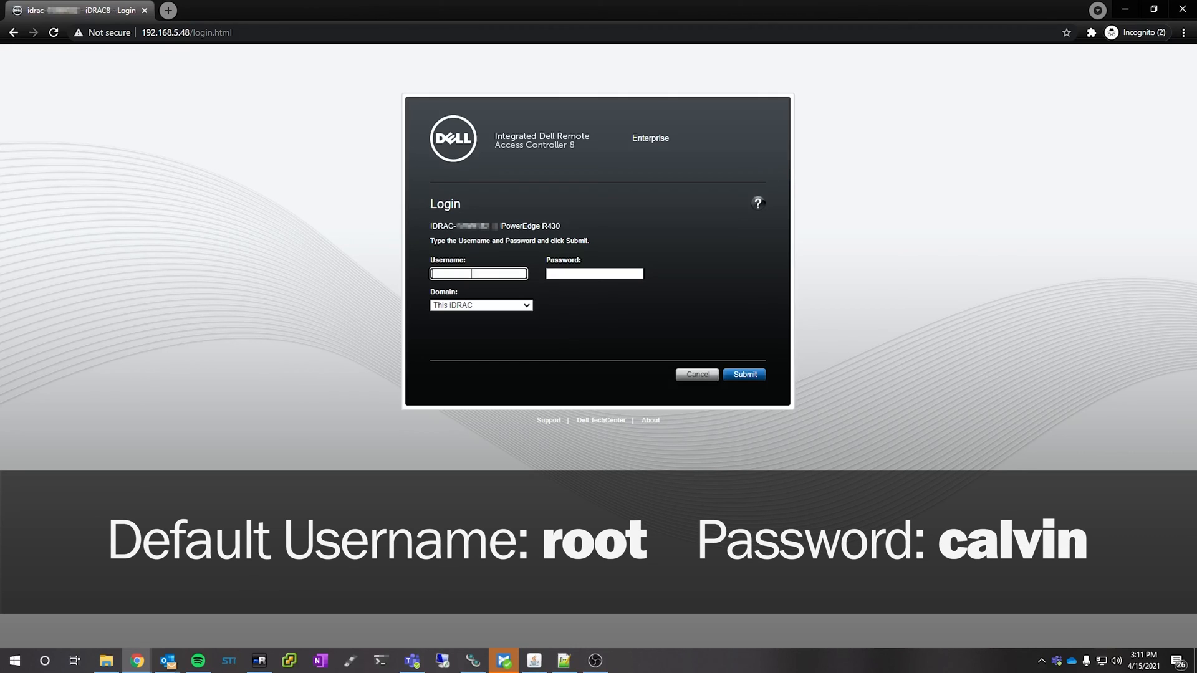
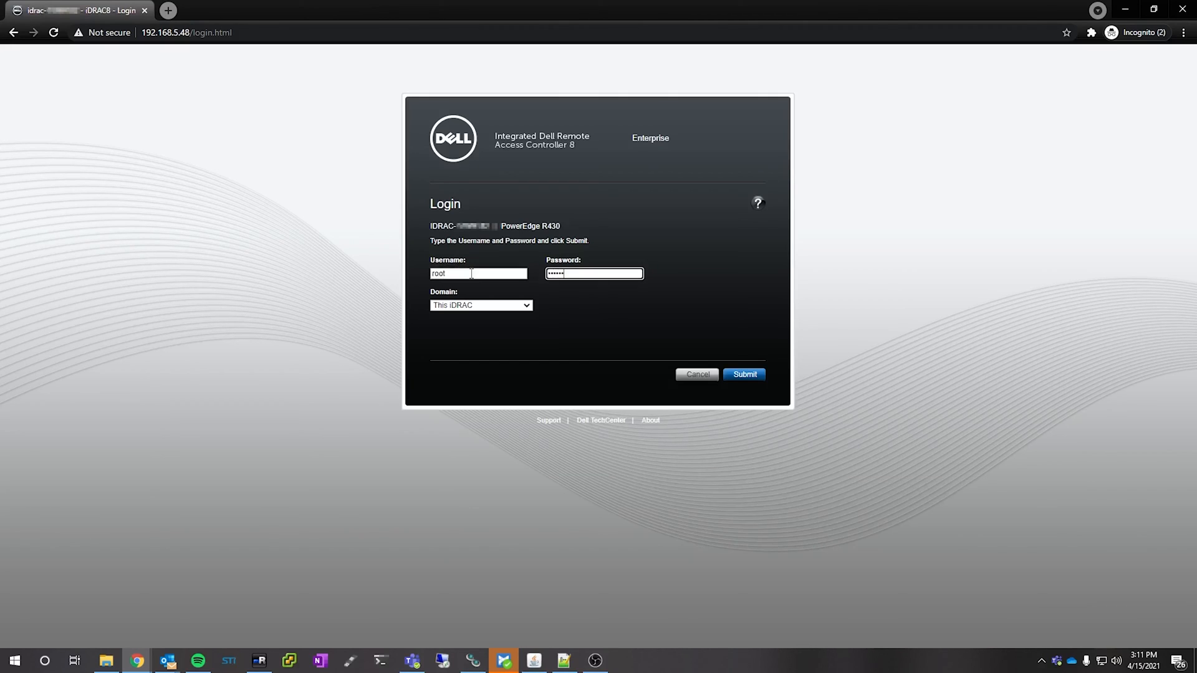
{"action": "left_click", "coordinate": [744, 375]}
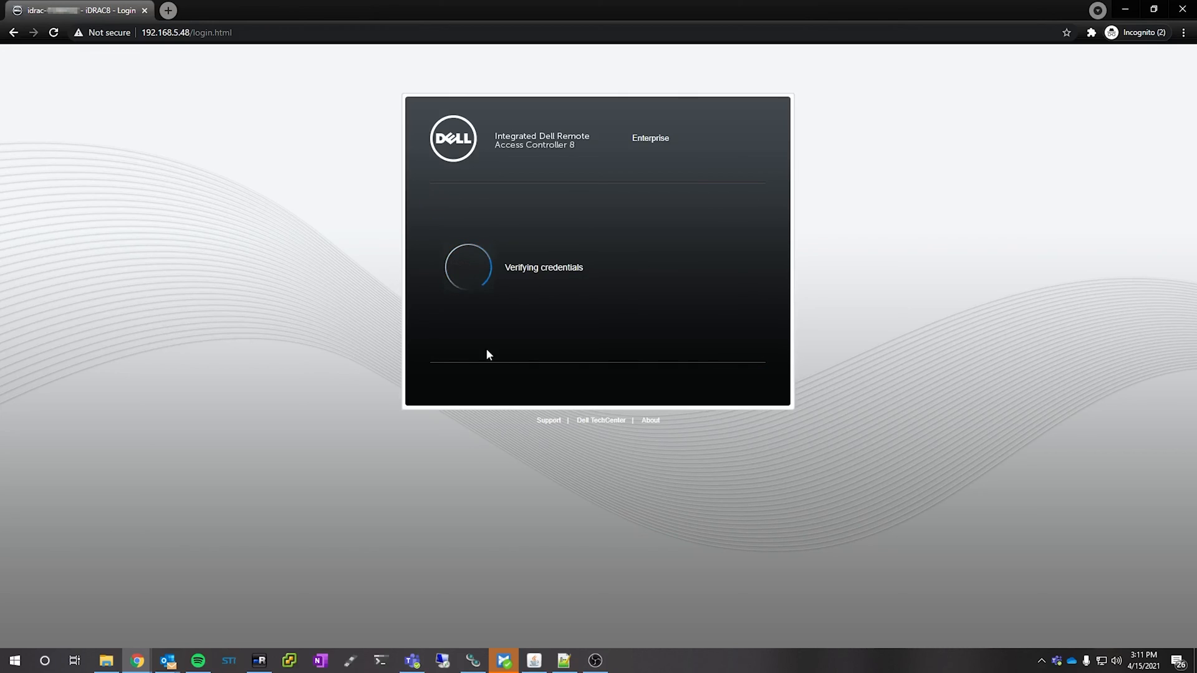
{"action": "mouse_move", "coordinate": [486, 325]}
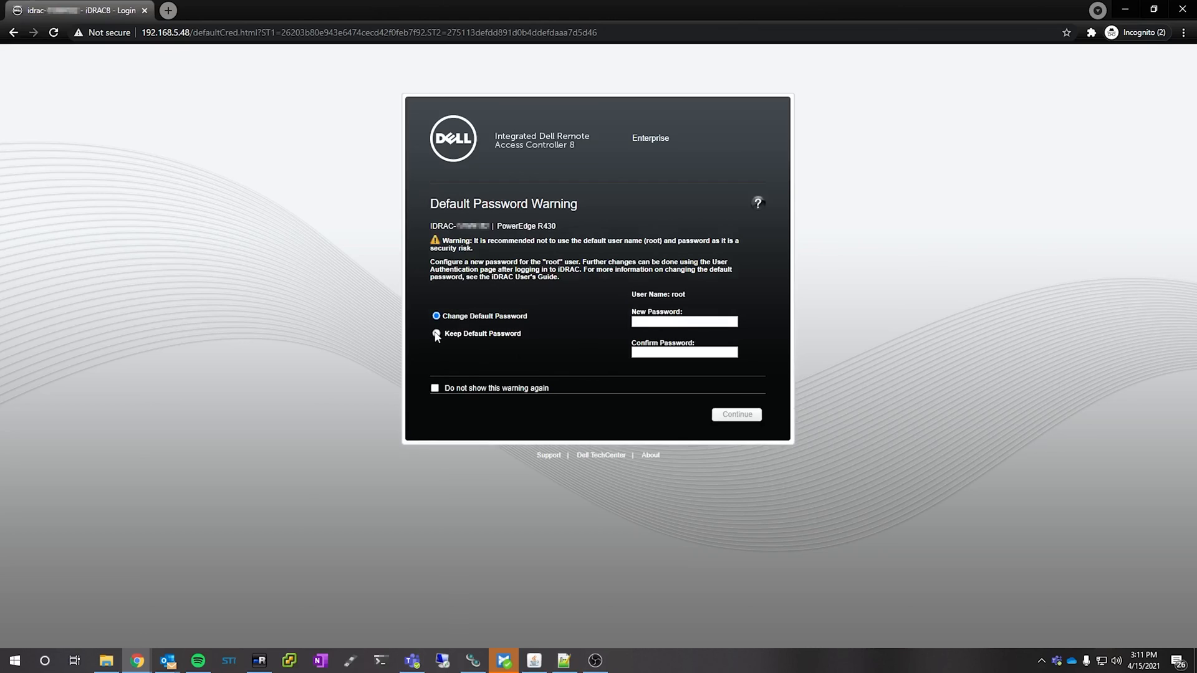
Step: Keep the default password and continue to the iDRAC dashboard
{"action": "left_click", "coordinate": [435, 334]}
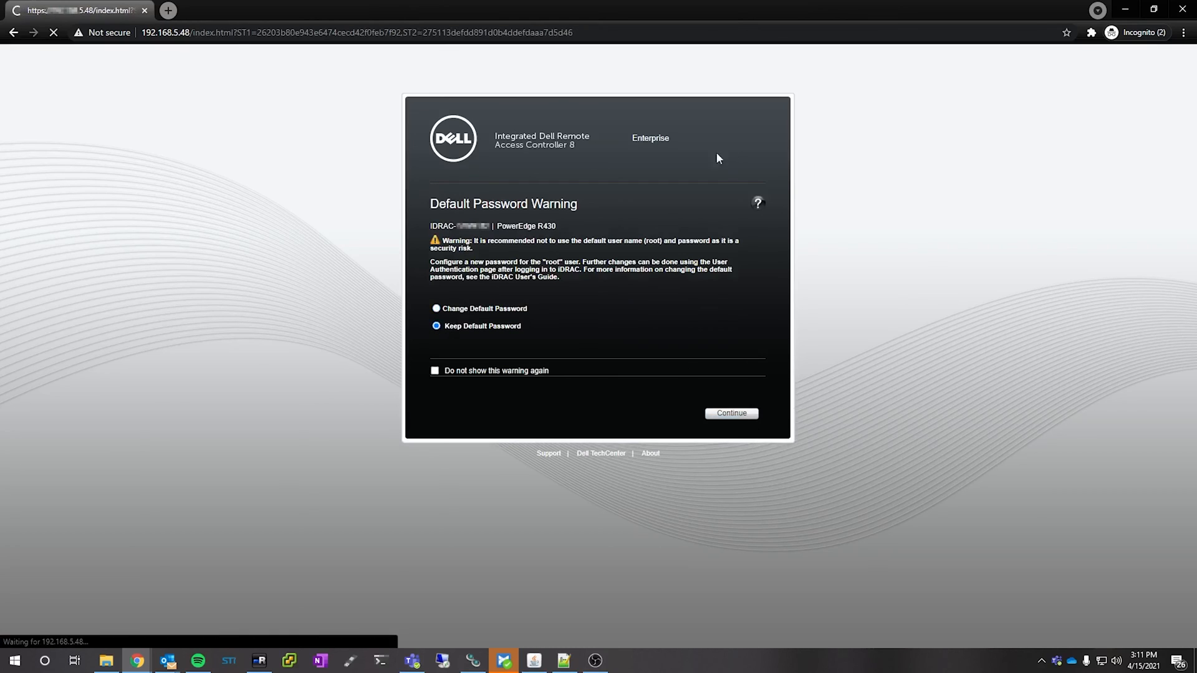
{"action": "left_click", "coordinate": [731, 413]}
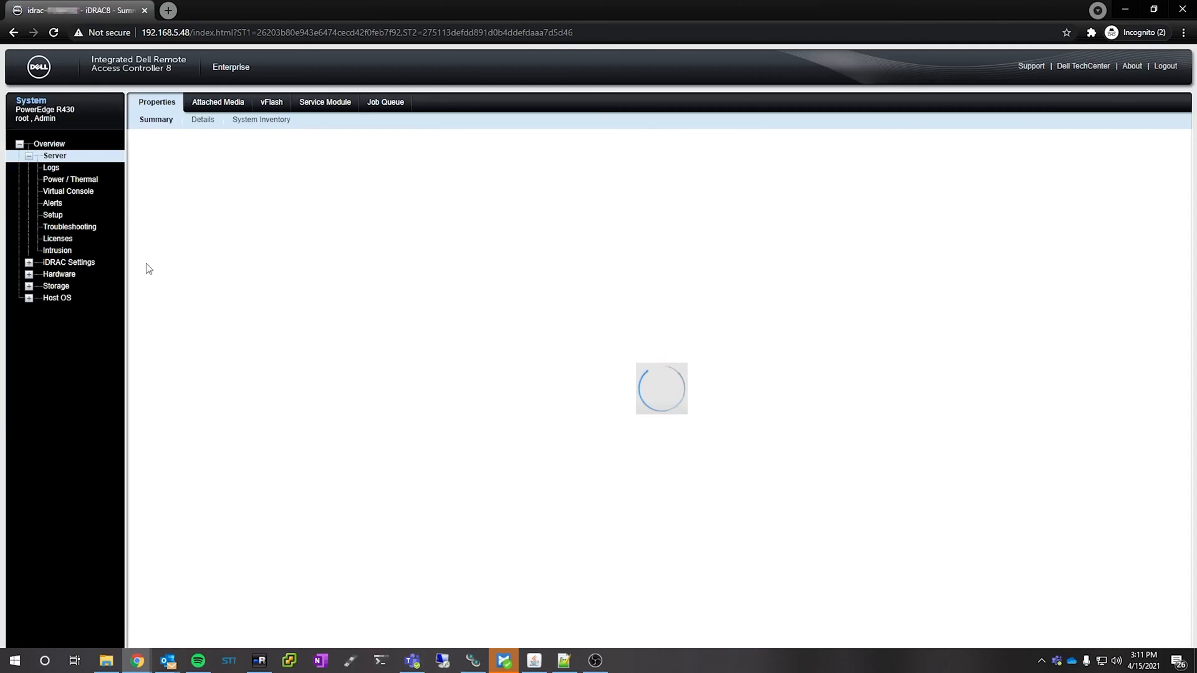
{"action": "mouse_move", "coordinate": [162, 194]}
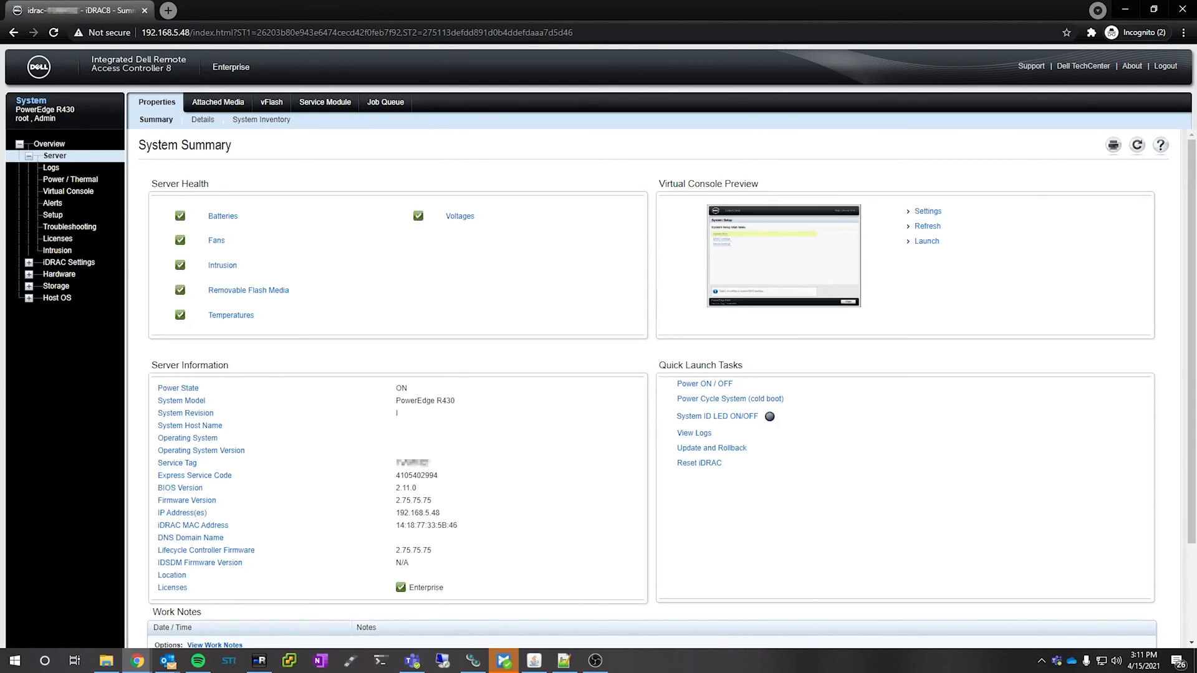
{"action": "mouse_move", "coordinate": [663, 258]}
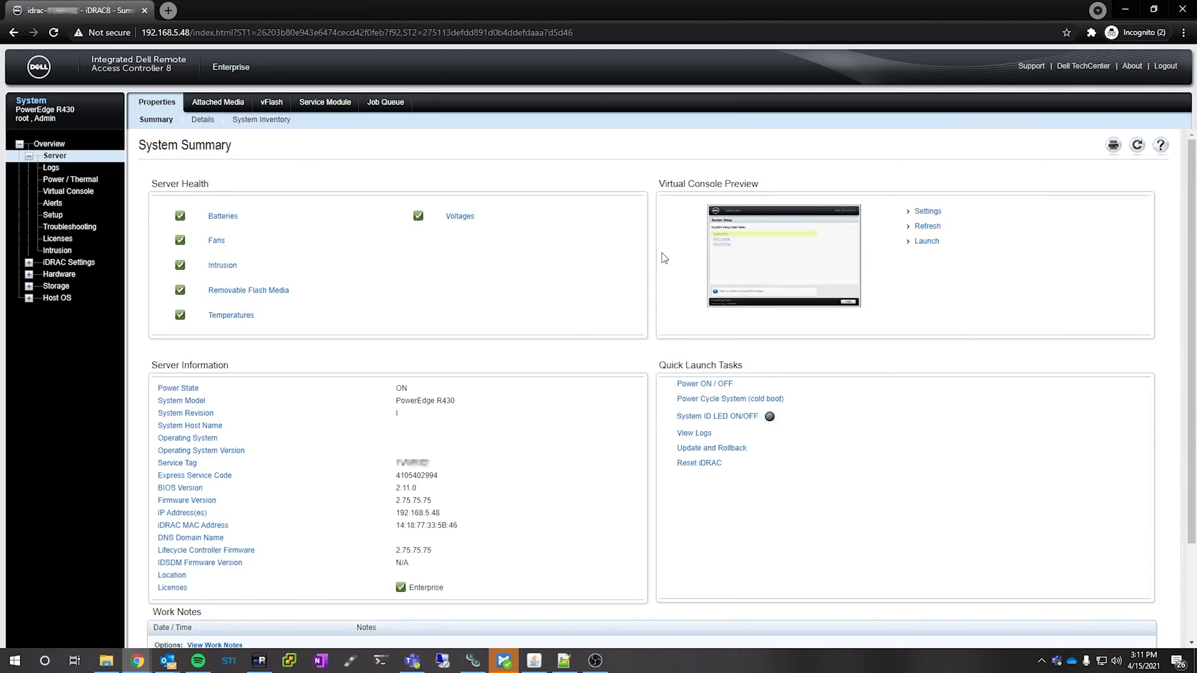
{"action": "mouse_move", "coordinate": [760, 190]}
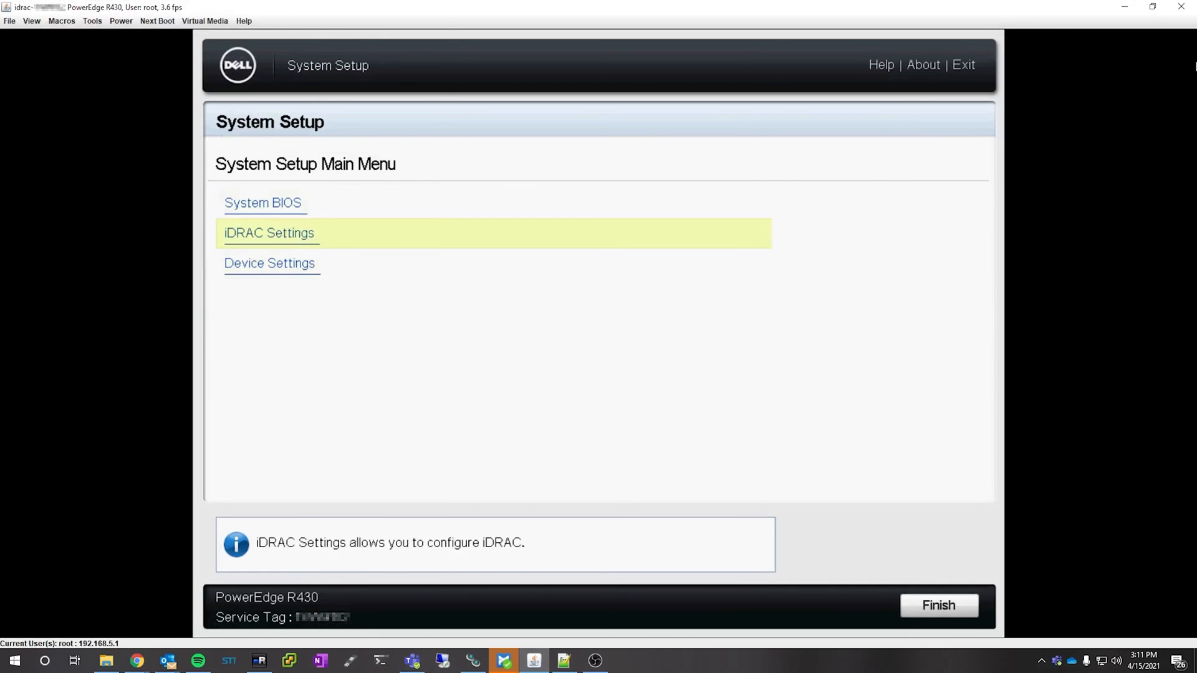
Step: Enter System BIOS in the console, then show the iDRAC Information network page
{"action": "left_click", "coordinate": [264, 203]}
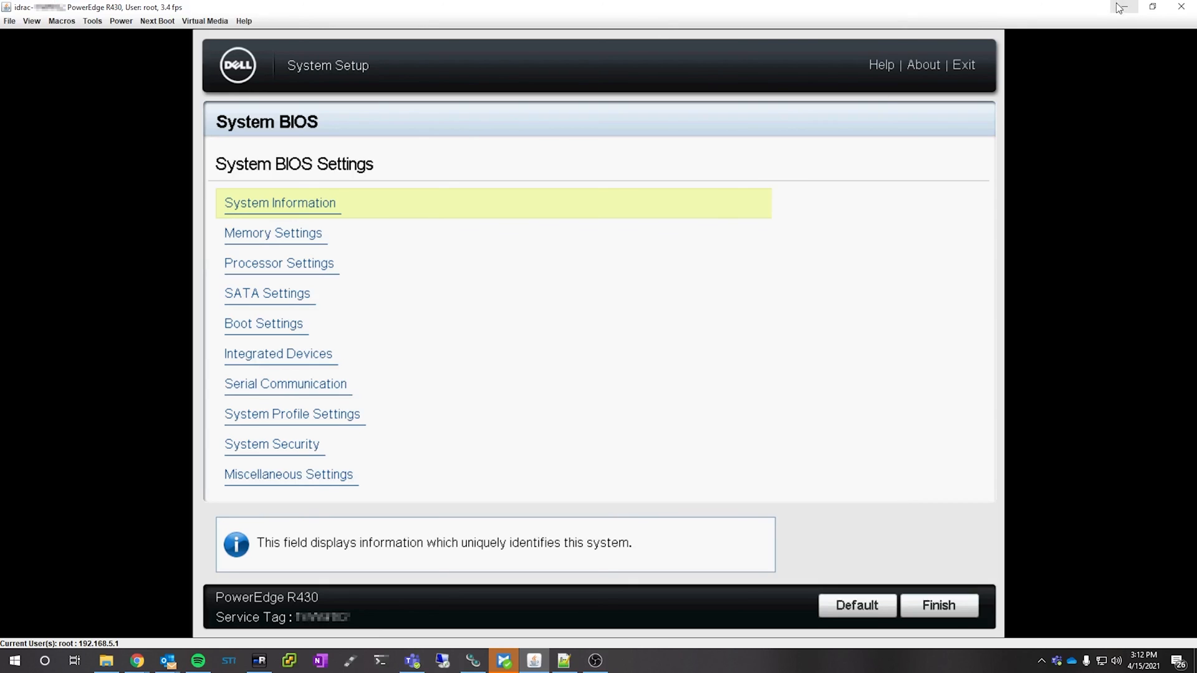
{"action": "mouse_move", "coordinate": [1120, 9]}
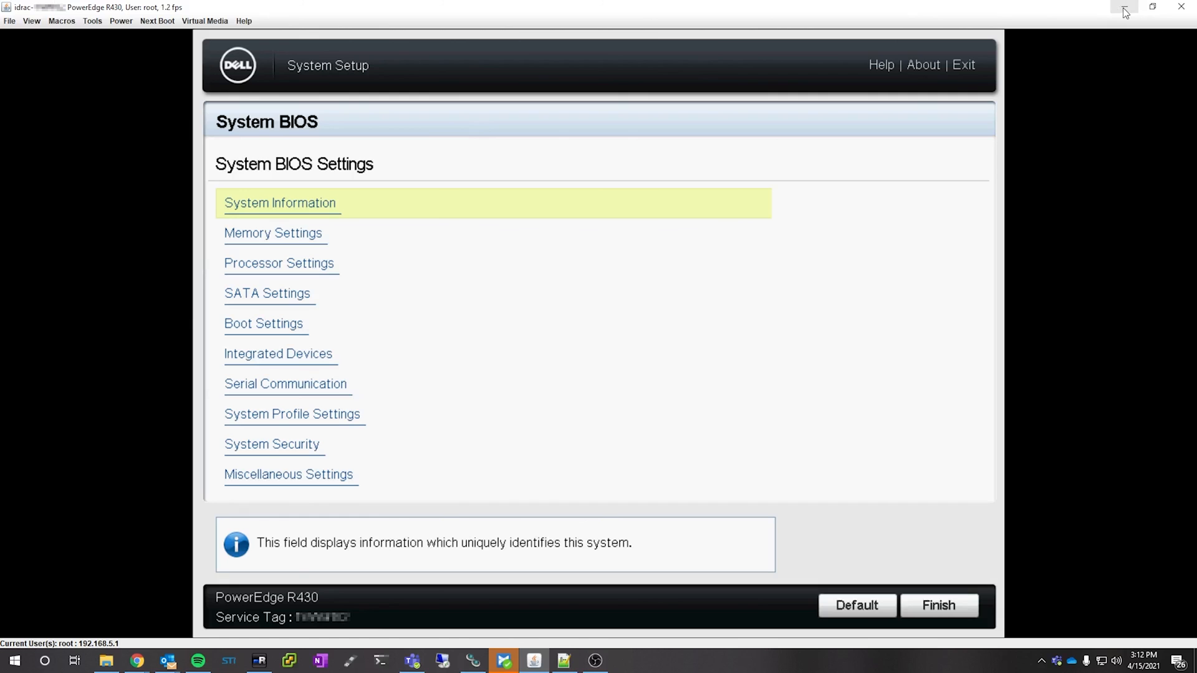
{"action": "mouse_move", "coordinate": [1123, 9]}
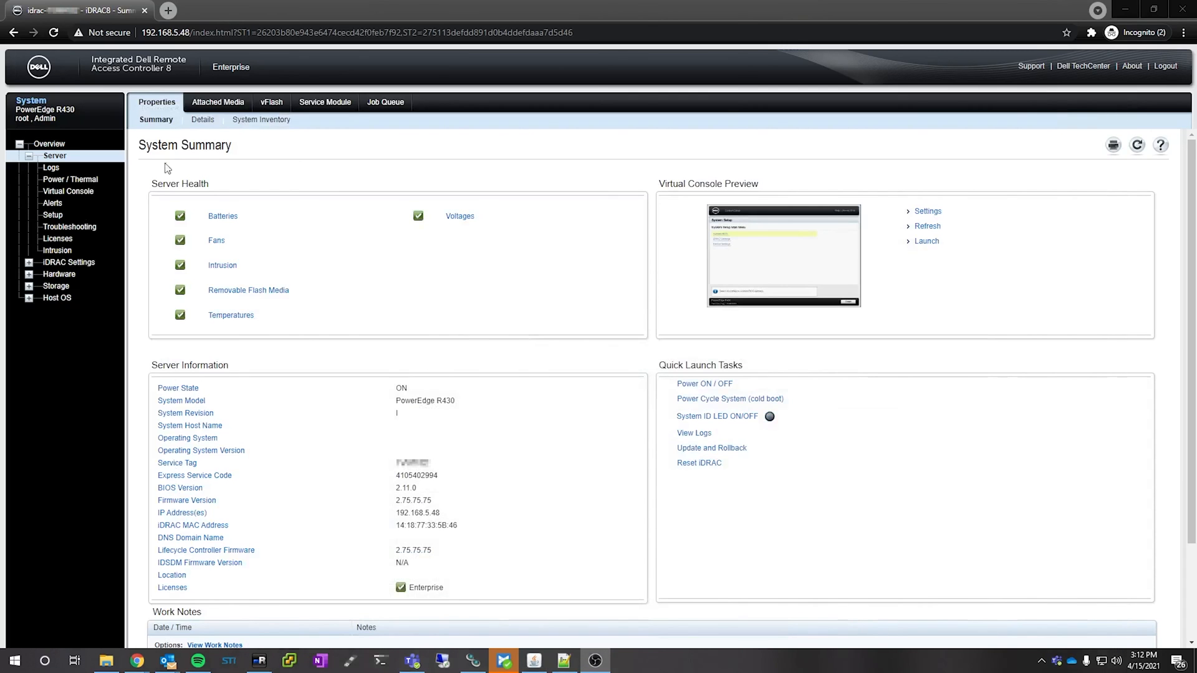
{"action": "left_click", "coordinate": [69, 262]}
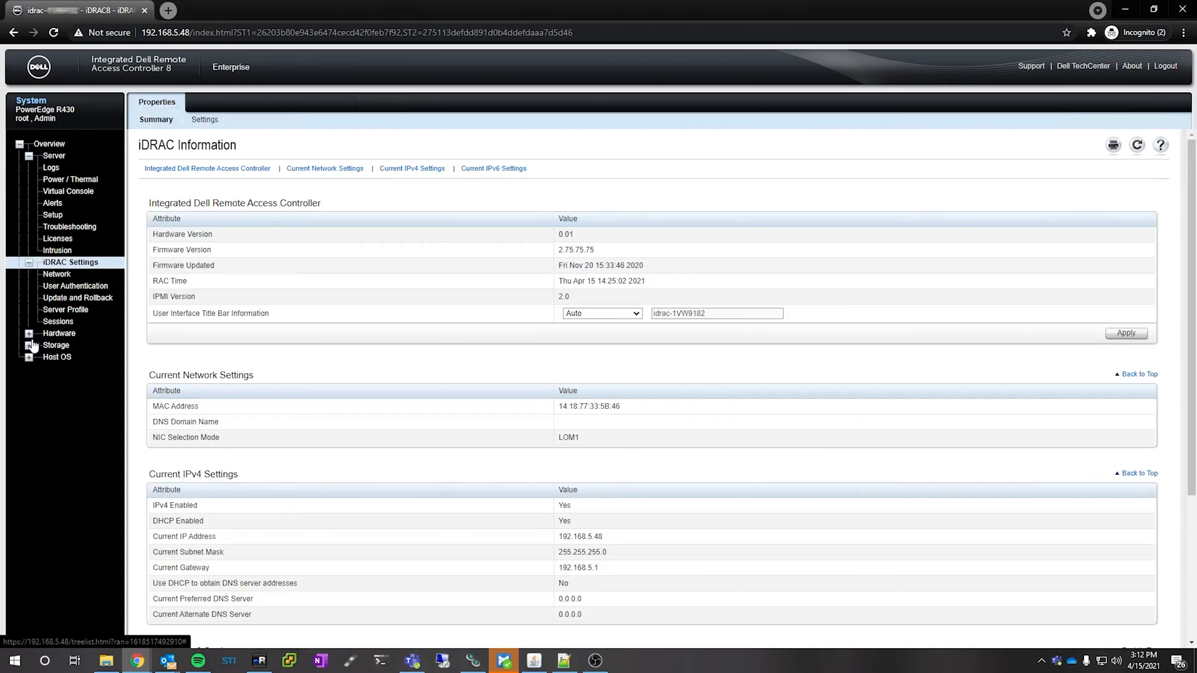